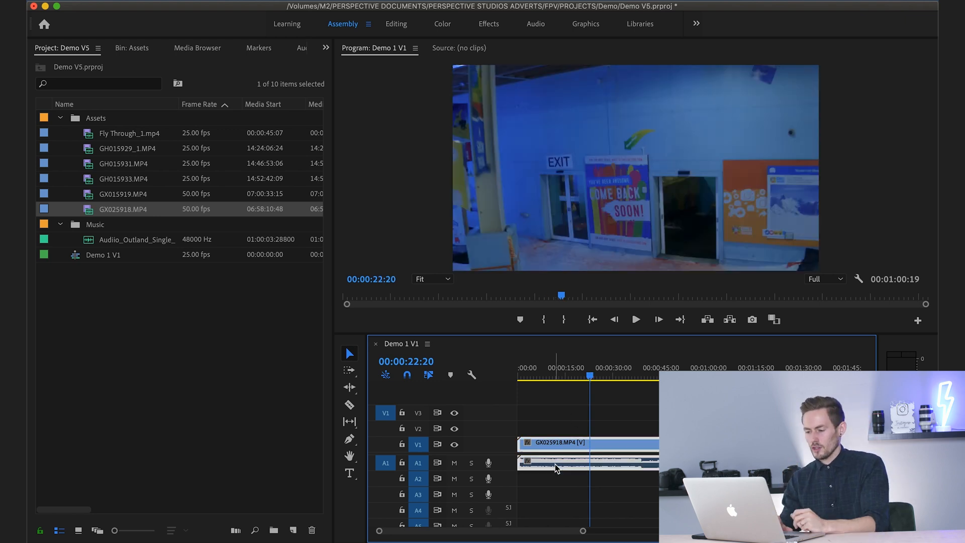
mouse_move(455, 463)
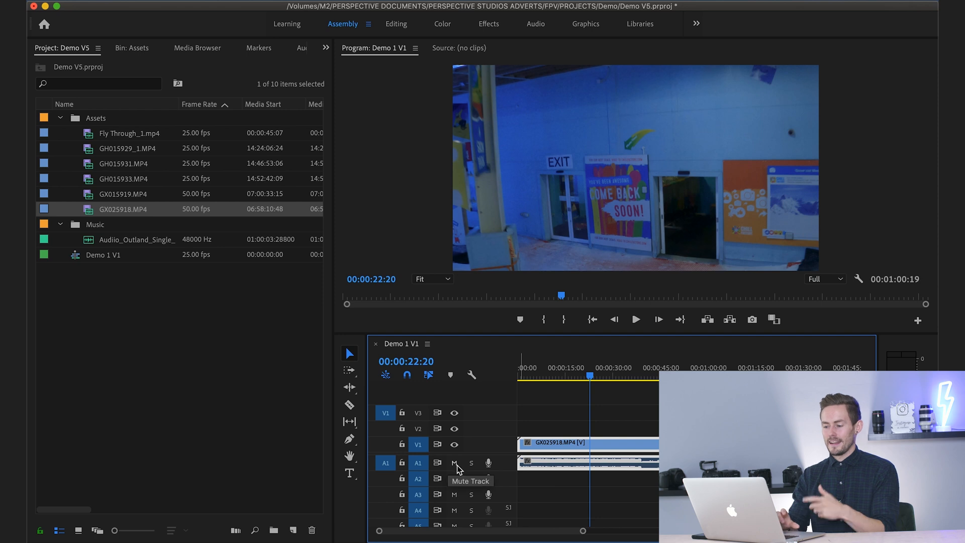
Select the GX025918.MP4 drone audio on A1 separately from its video for deletion
click(454, 463)
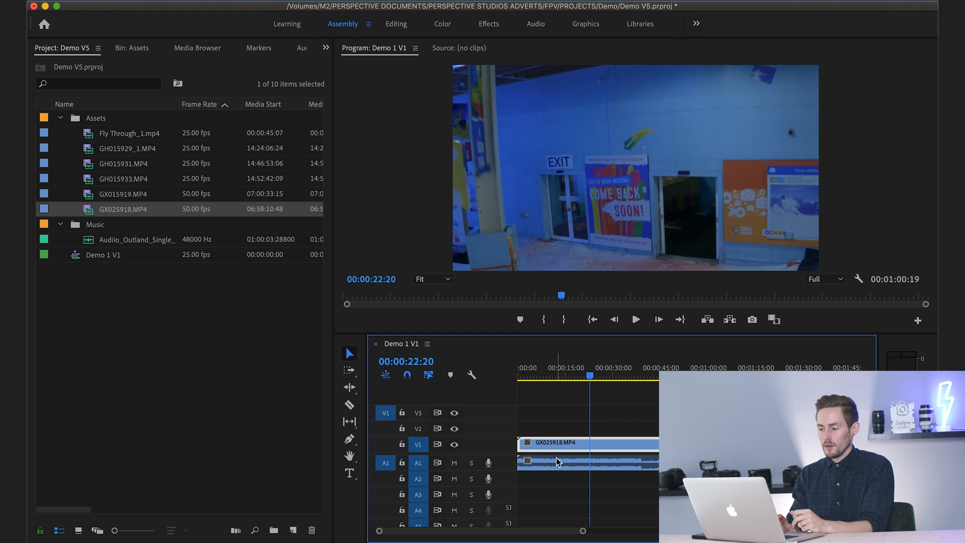
mouse_move(557, 466)
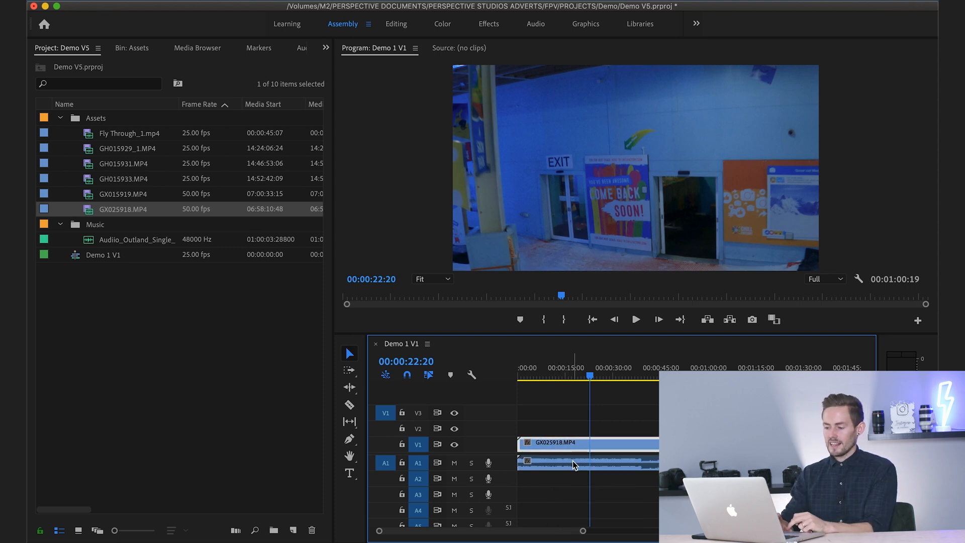
mouse_move(572, 466)
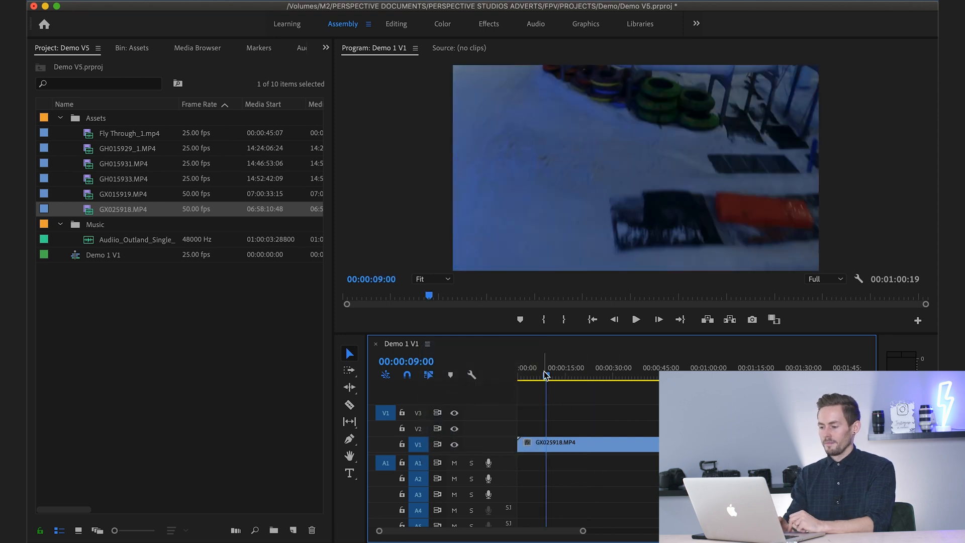
Razor-cut the GX025918.MP4 clip at the 35-second point
click(548, 376)
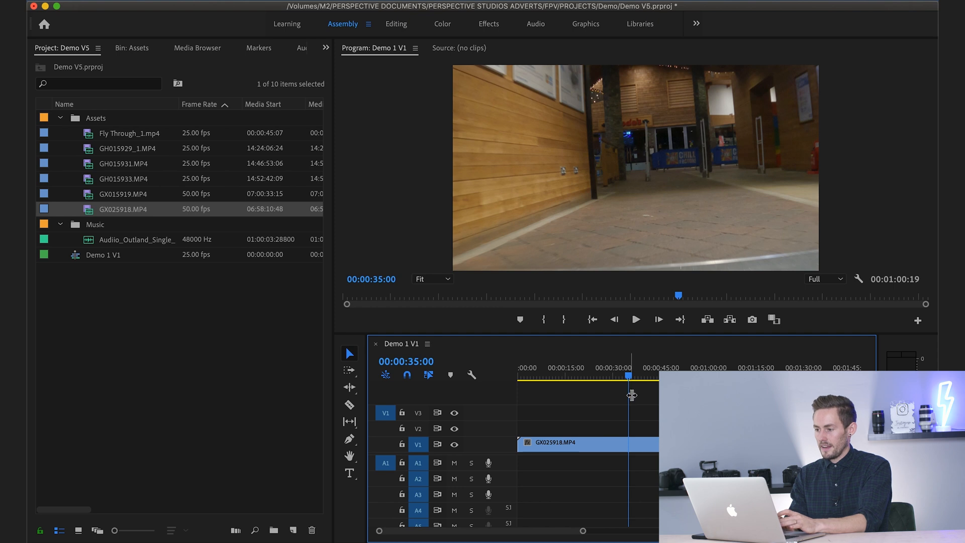
click(349, 404)
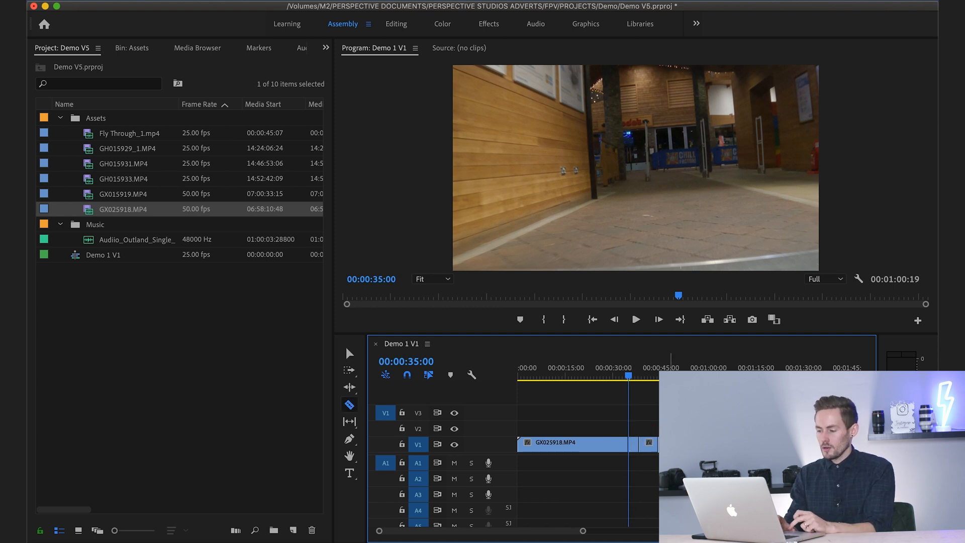
click(597, 444)
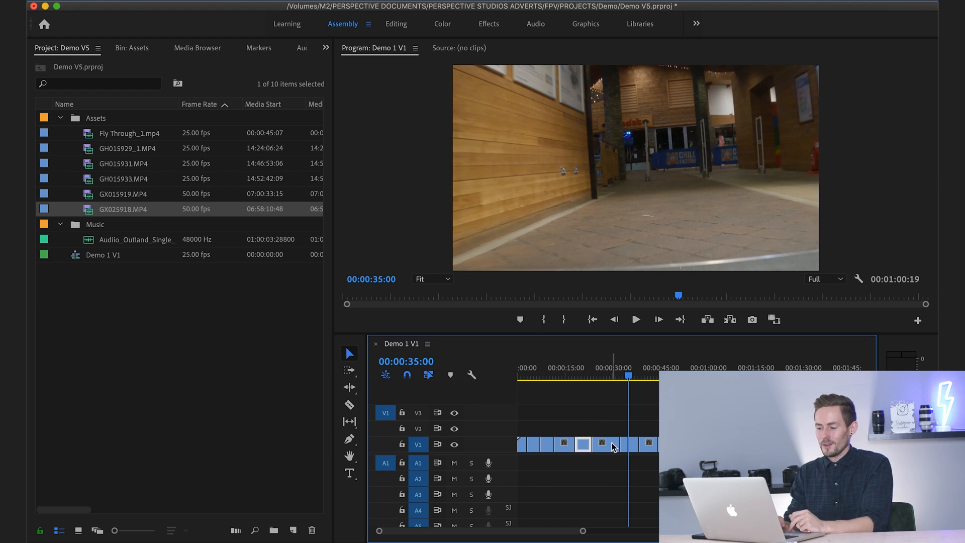
mouse_move(349, 353)
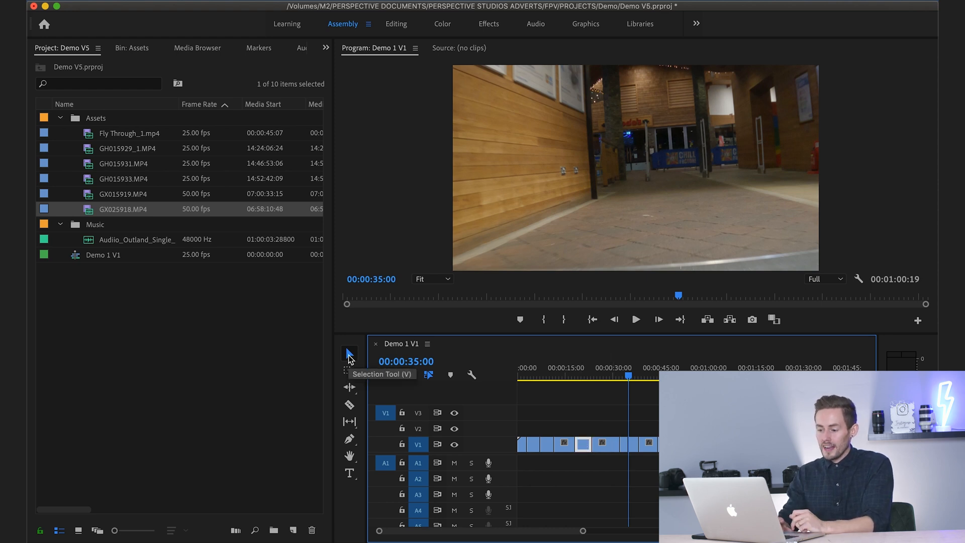
mouse_move(349, 369)
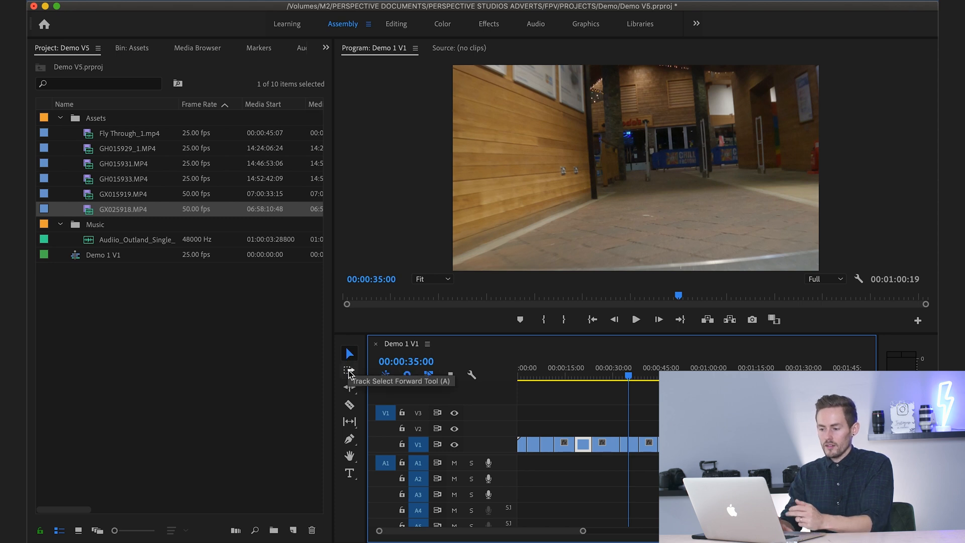
mouse_move(350, 405)
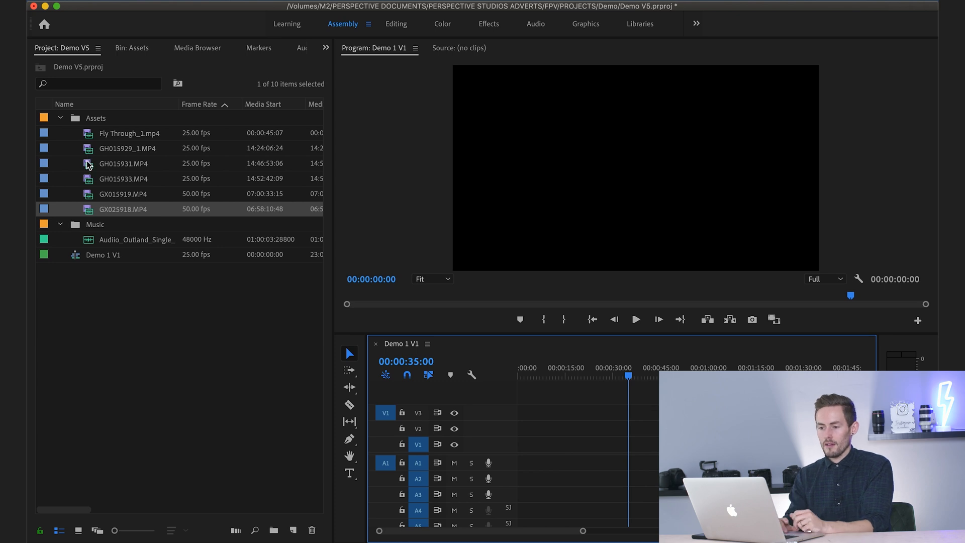
Load GH015931.MP4 in the Source Monitor and place its marked video on V1, keeping existing sequence settings
double_click(122, 163)
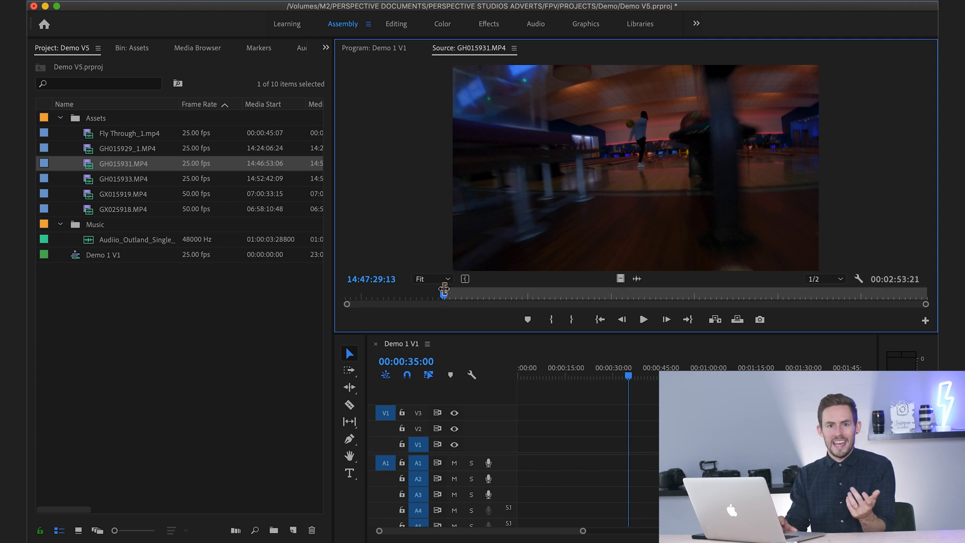
mouse_move(523, 287)
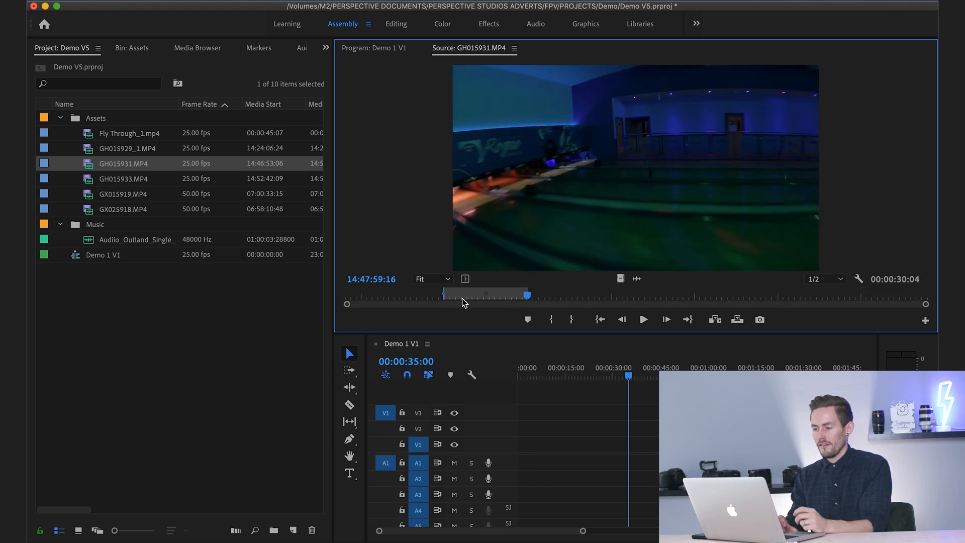
mouse_move(113, 169)
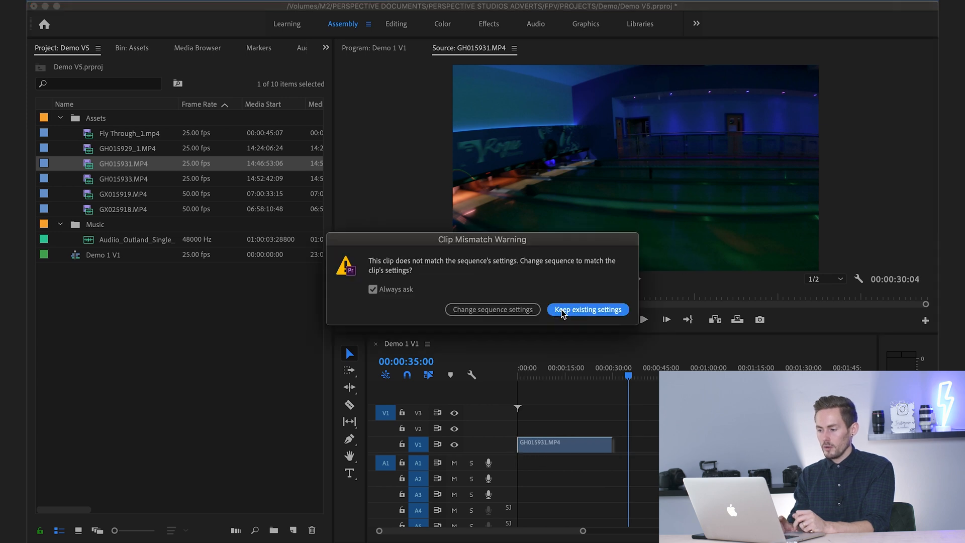
click(586, 308)
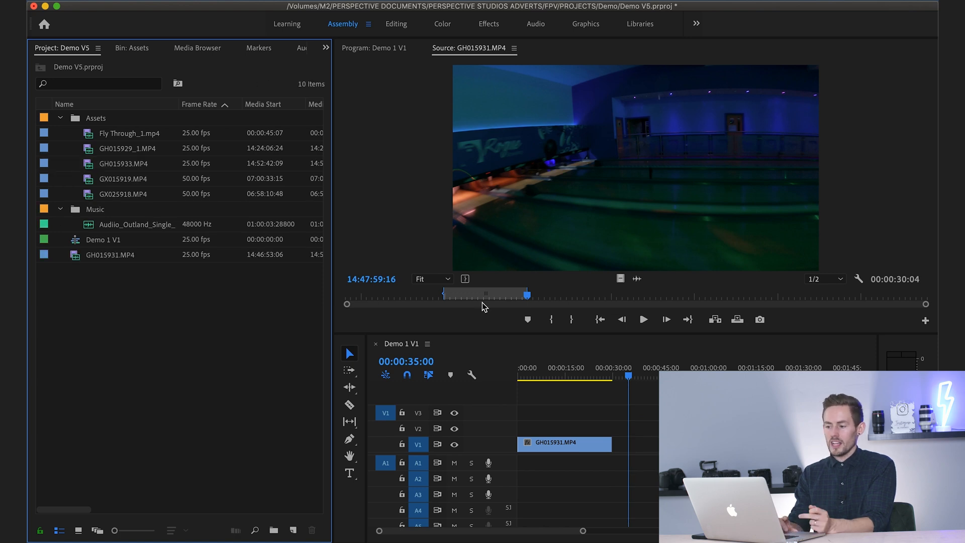
mouse_move(620, 279)
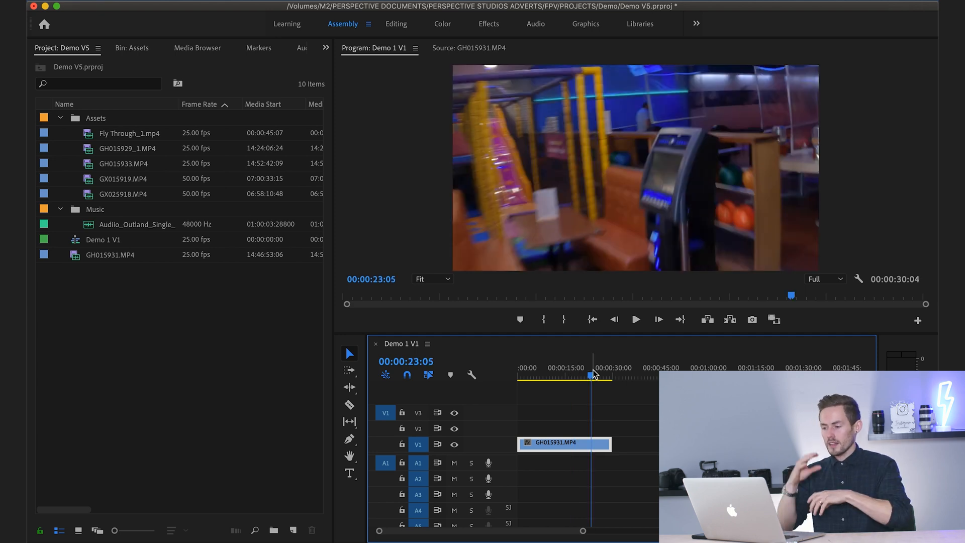
Mark a second section near the end of GH015931.MP4 and append it after the first clip on V1
click(623, 374)
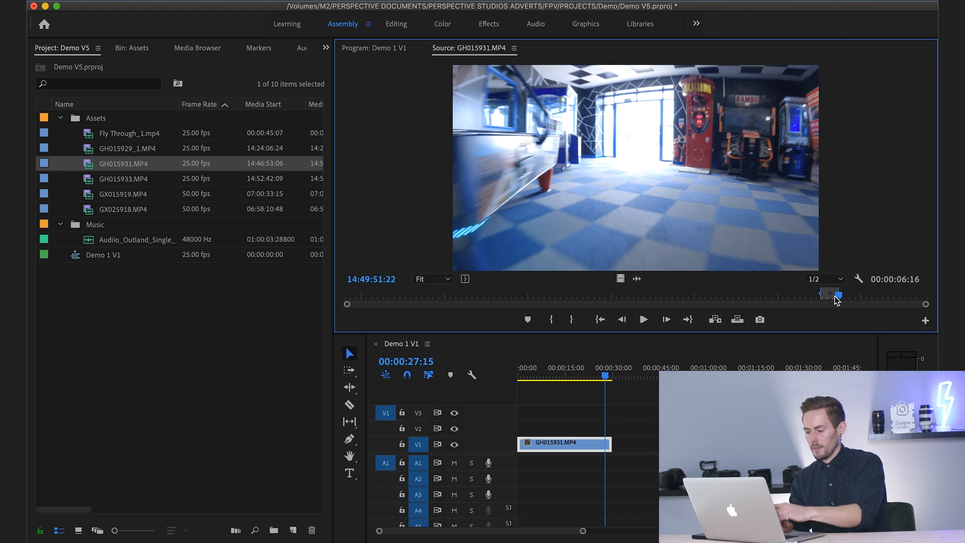
mouse_move(125, 172)
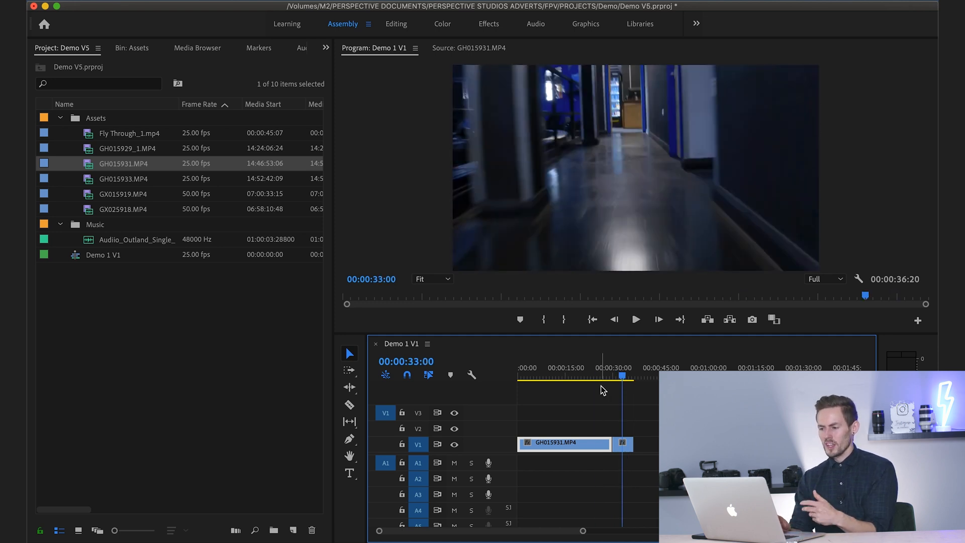
click(396, 24)
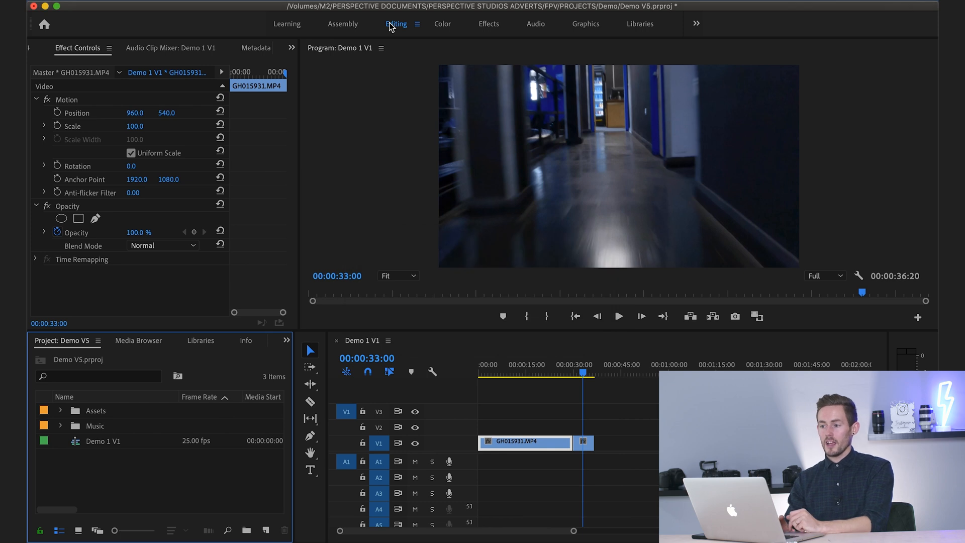
mouse_move(303, 148)
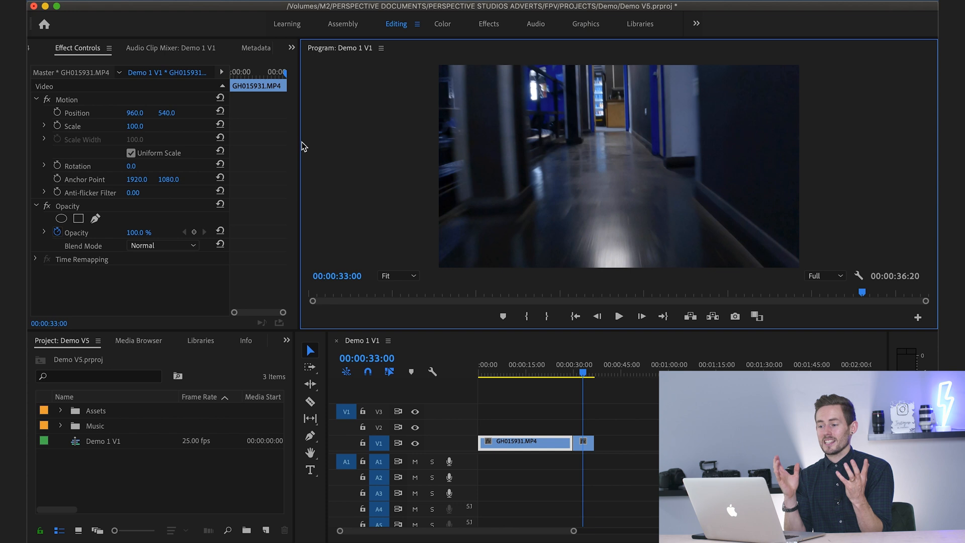
Widen Effect Controls and park the playhead at 00:00:16:00 to set Scale to 50
drag(294, 146, 366, 146)
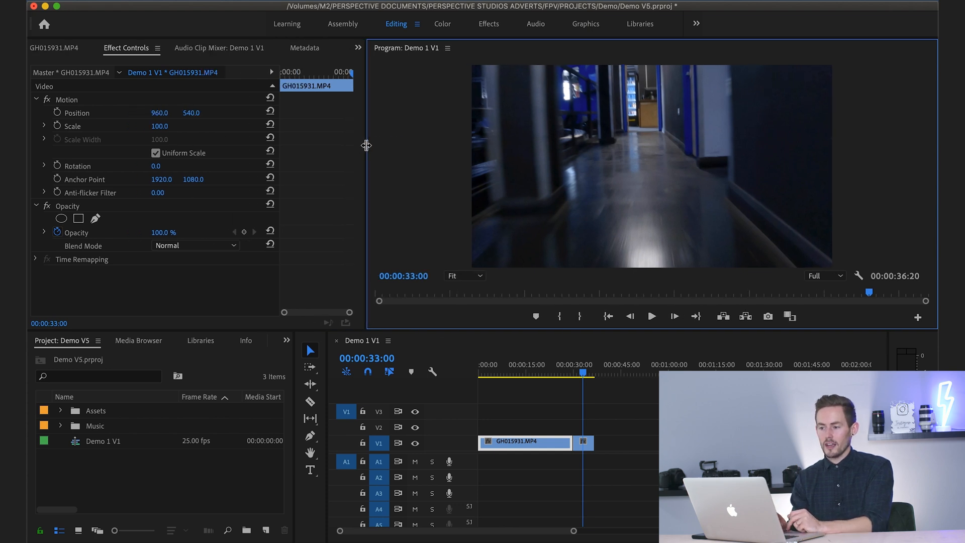
click(528, 364)
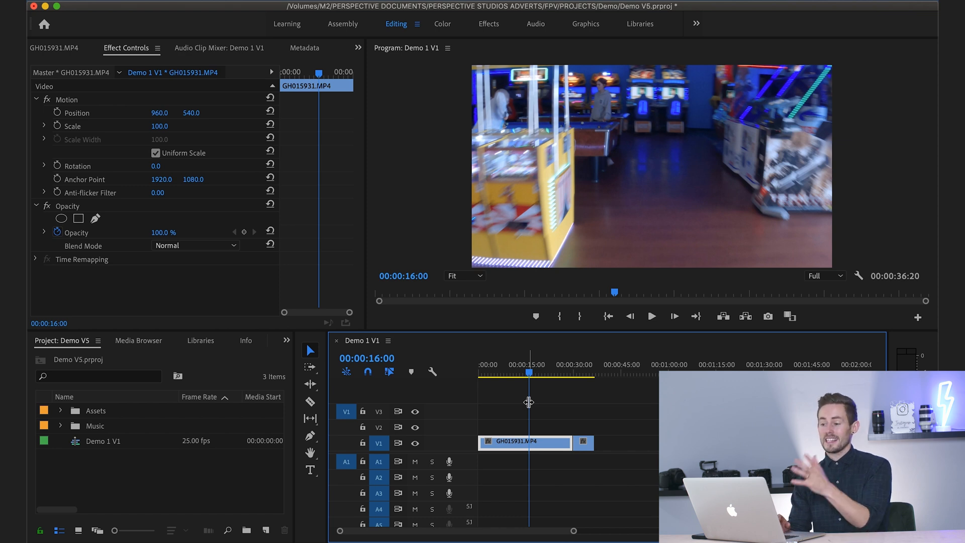
mouse_move(472, 402)
text(50)
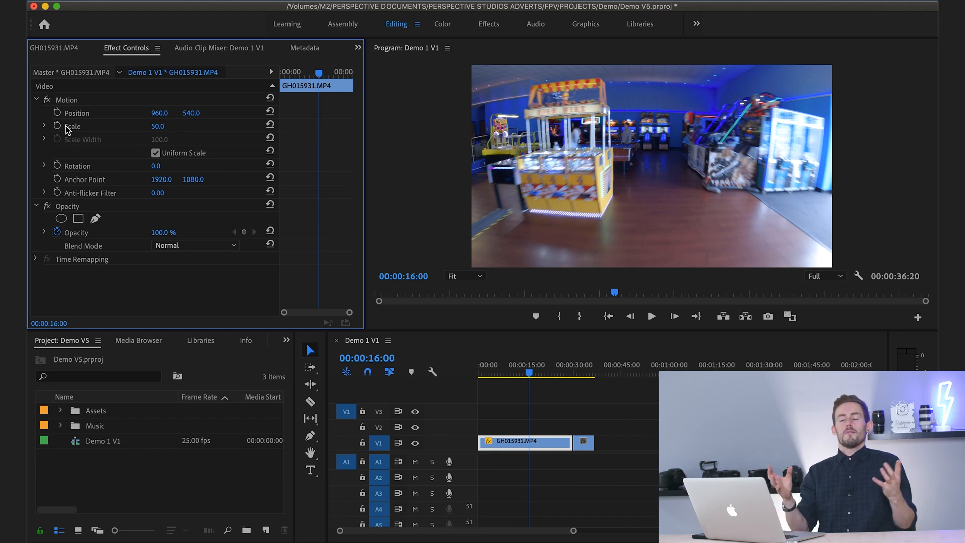
mouse_move(58, 126)
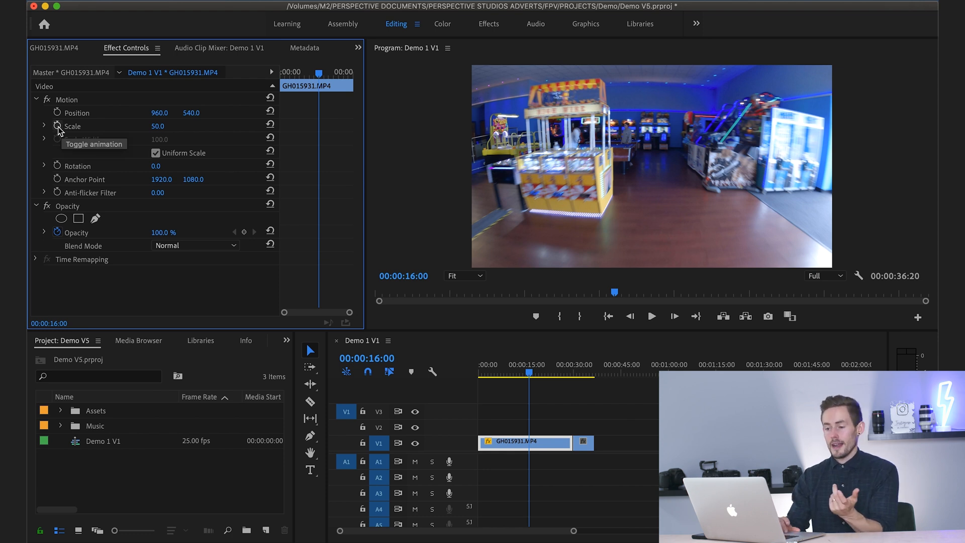
Keyframe Scale at 50 at 16:00, then add a second keyframe at 22:05 scaled to 79
click(58, 126)
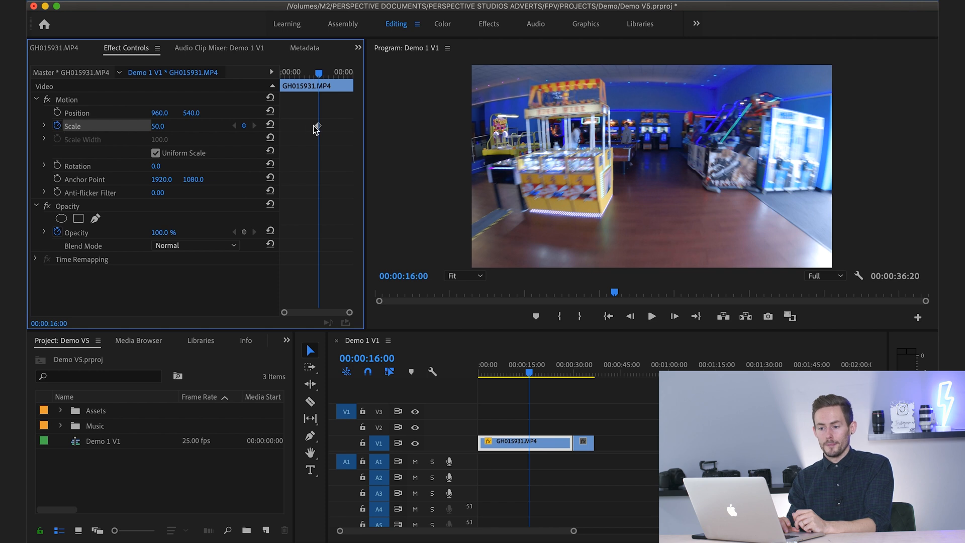
mouse_move(318, 130)
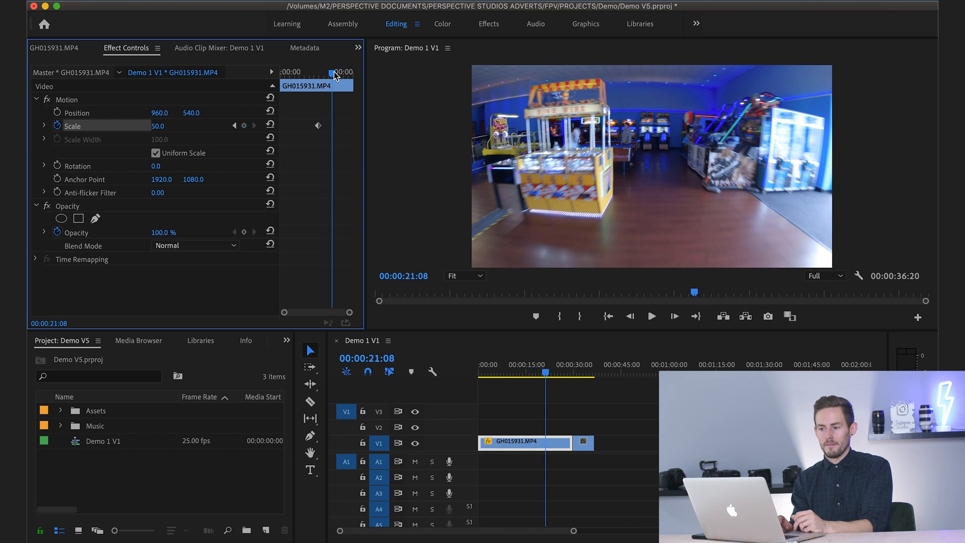
click(543, 373)
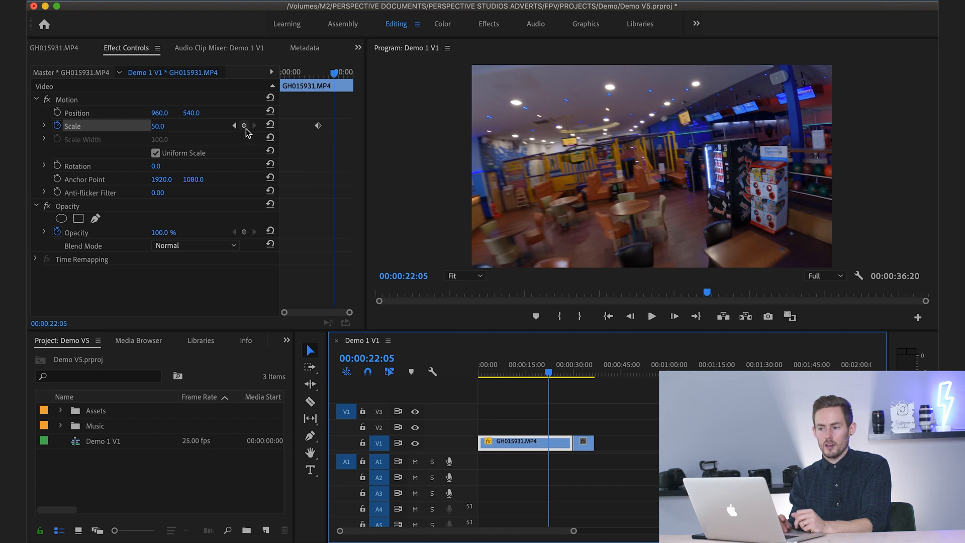
mouse_move(243, 126)
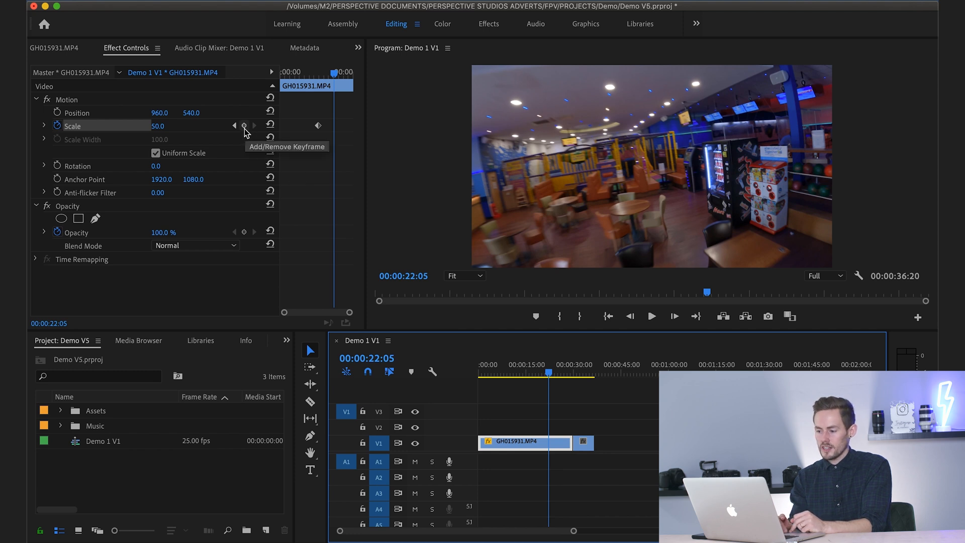
click(243, 126)
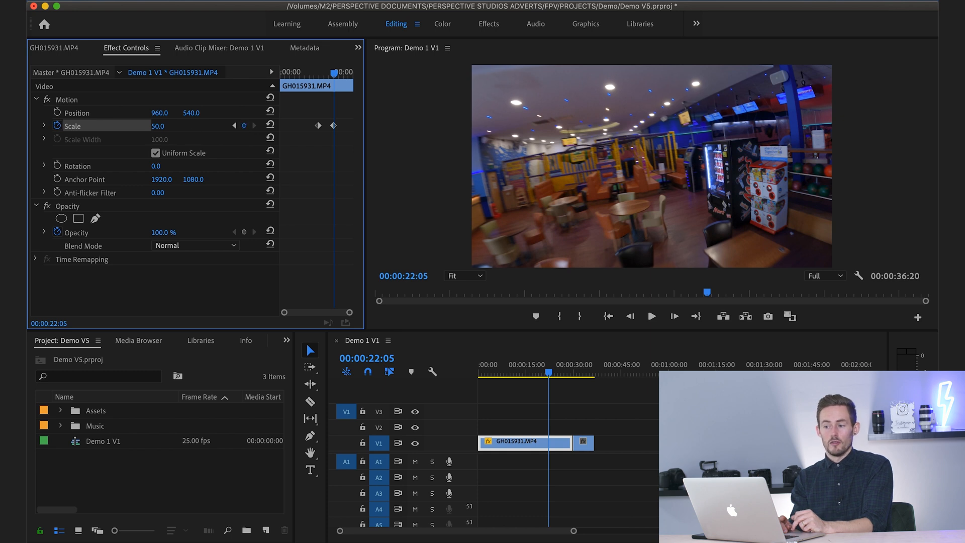
drag(158, 126, 176, 126)
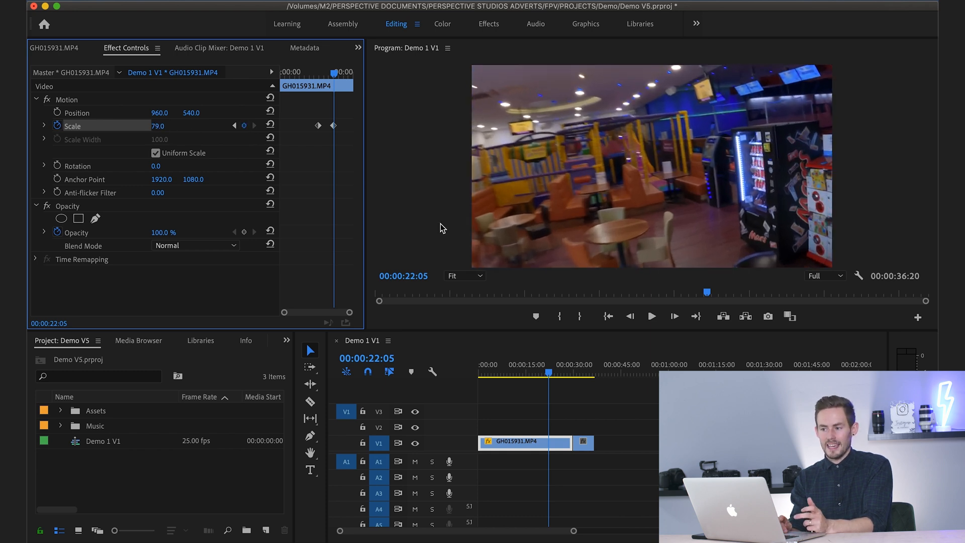
mouse_move(296, 70)
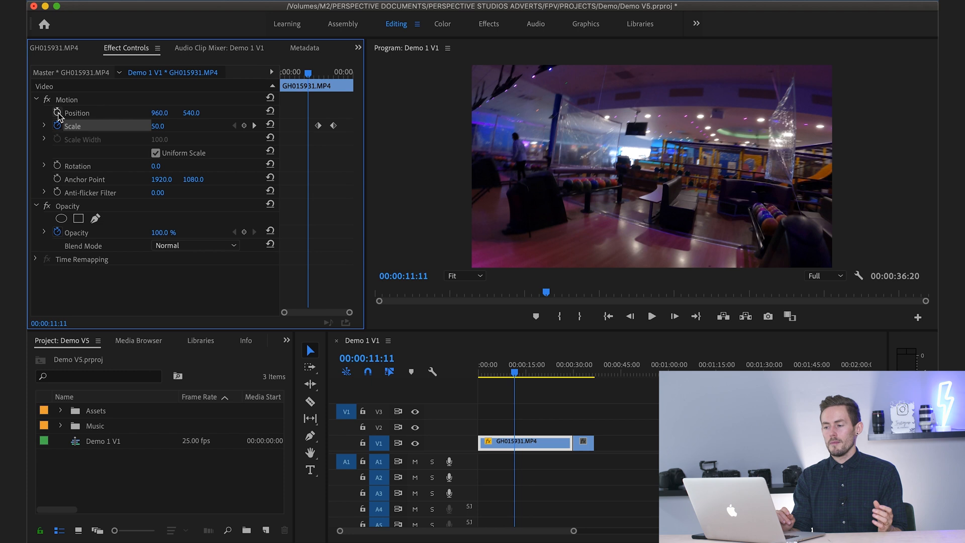
Keyframe Position at x 960 at 11:11, then scrub X to 786 near 16:03
click(56, 113)
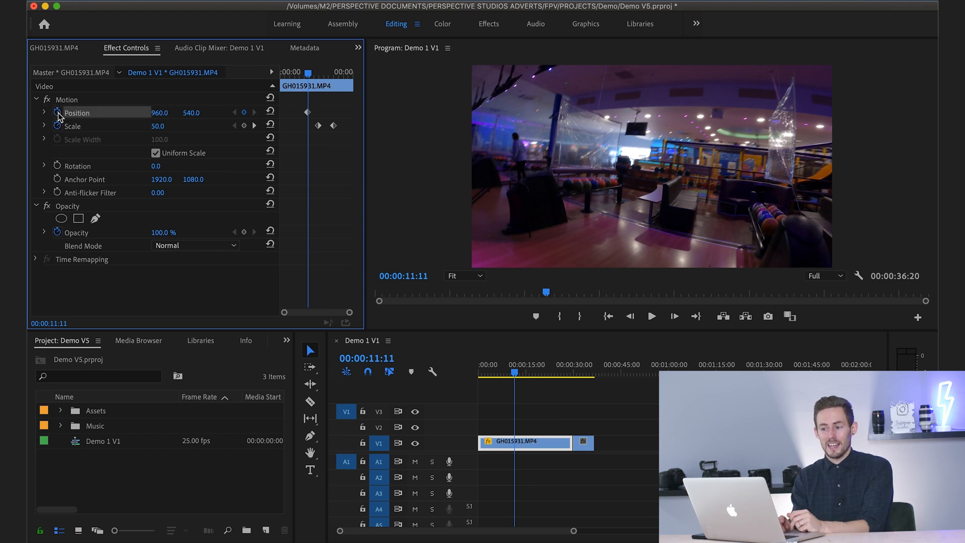
mouse_move(338, 153)
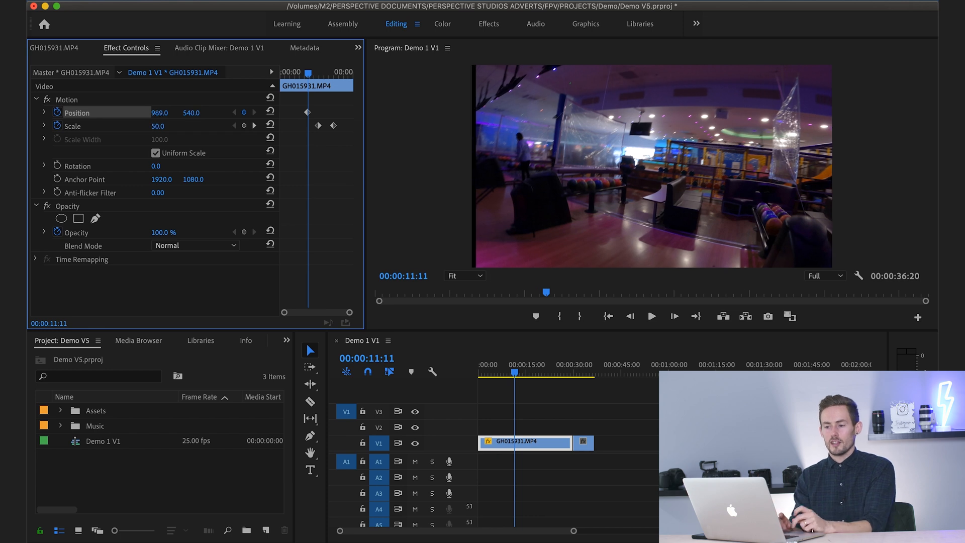
drag(160, 112, 197, 112)
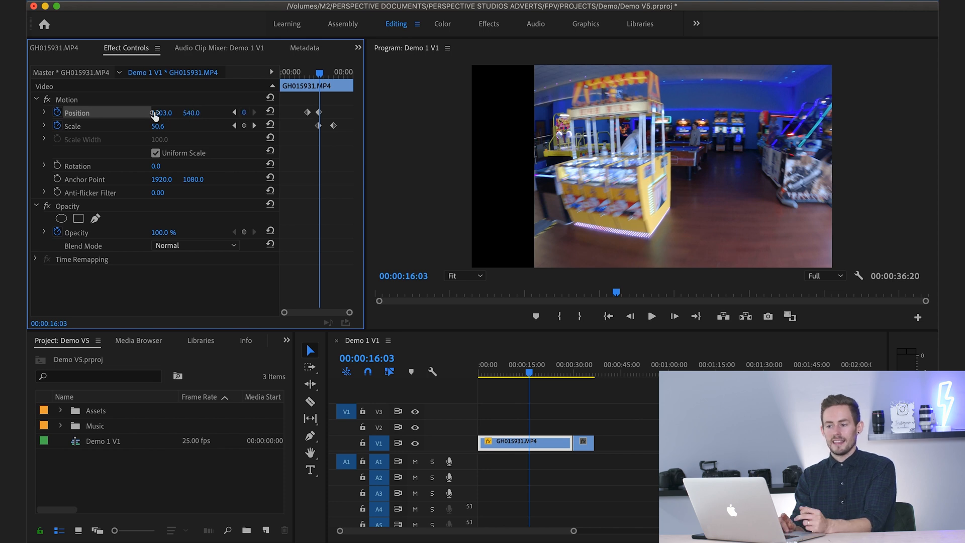
drag(162, 112, 211, 112)
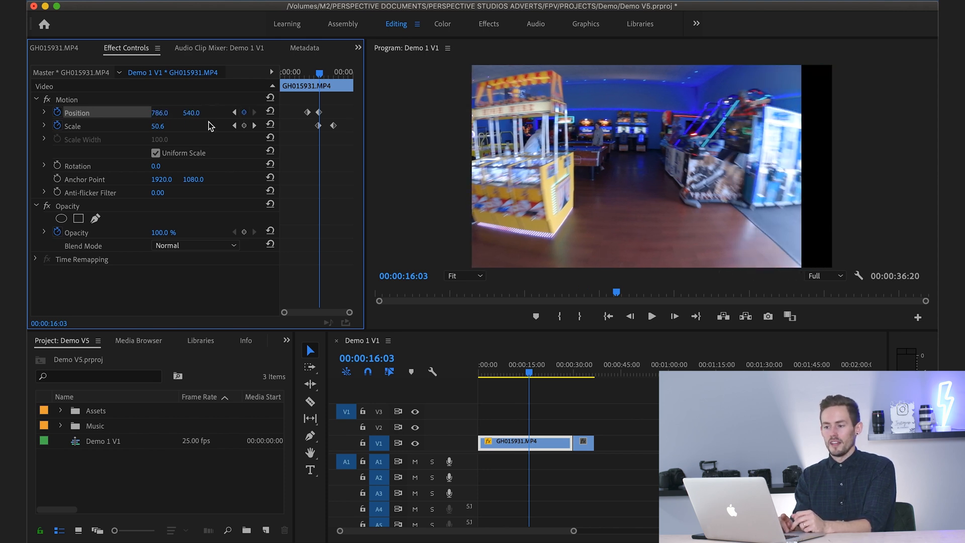